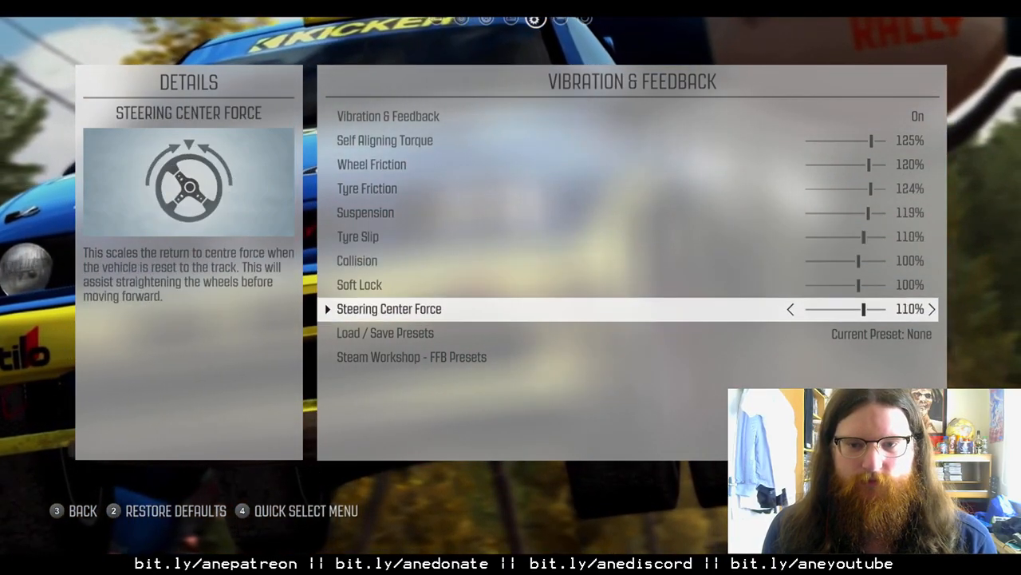
# Step: Open the 'Logitech G29 Medium FFB' preset's Workshop page for DiRT Rally
pyautogui.click(411, 358)
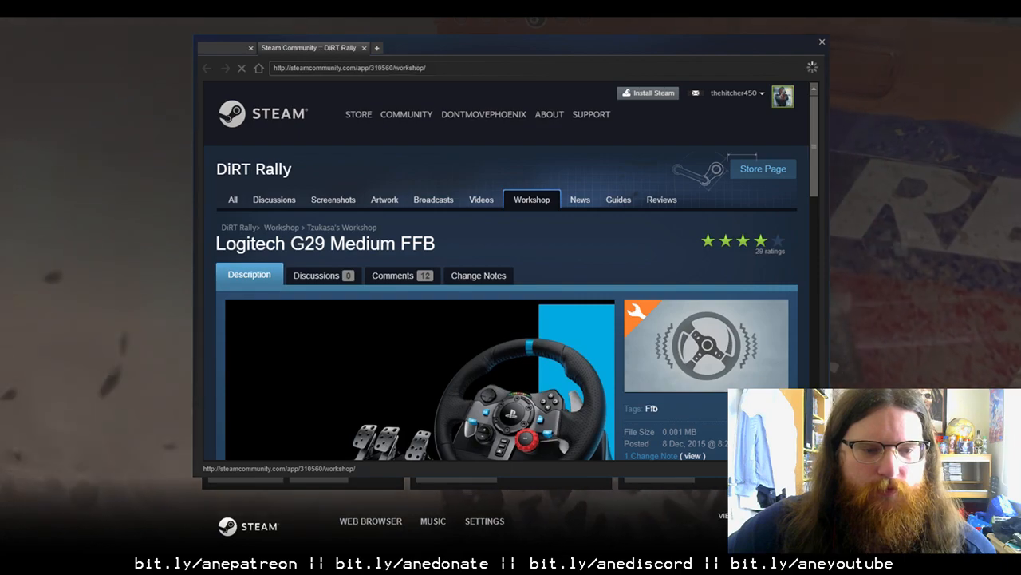